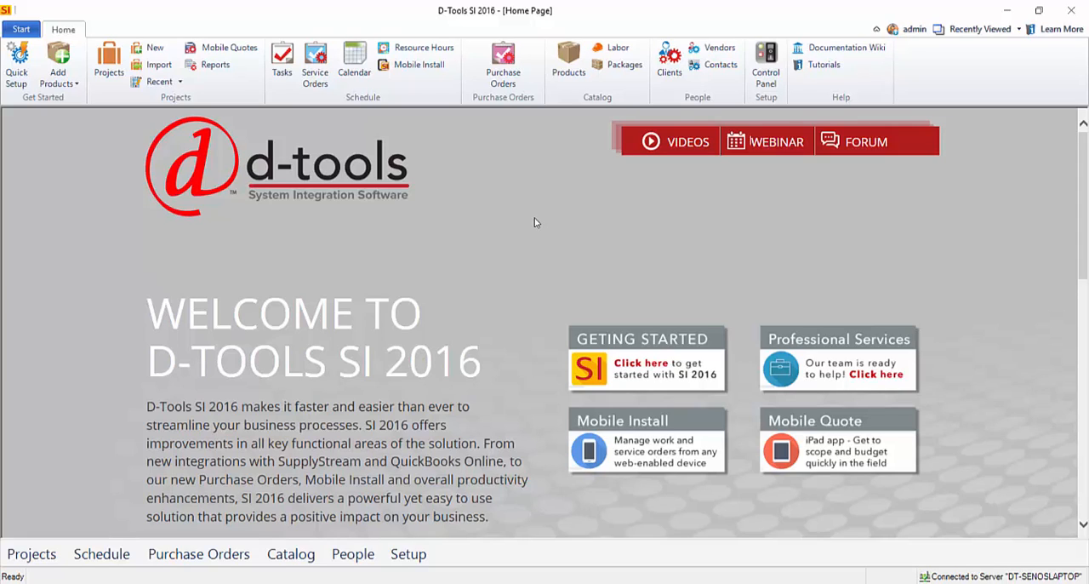
mouse_move(522, 235)
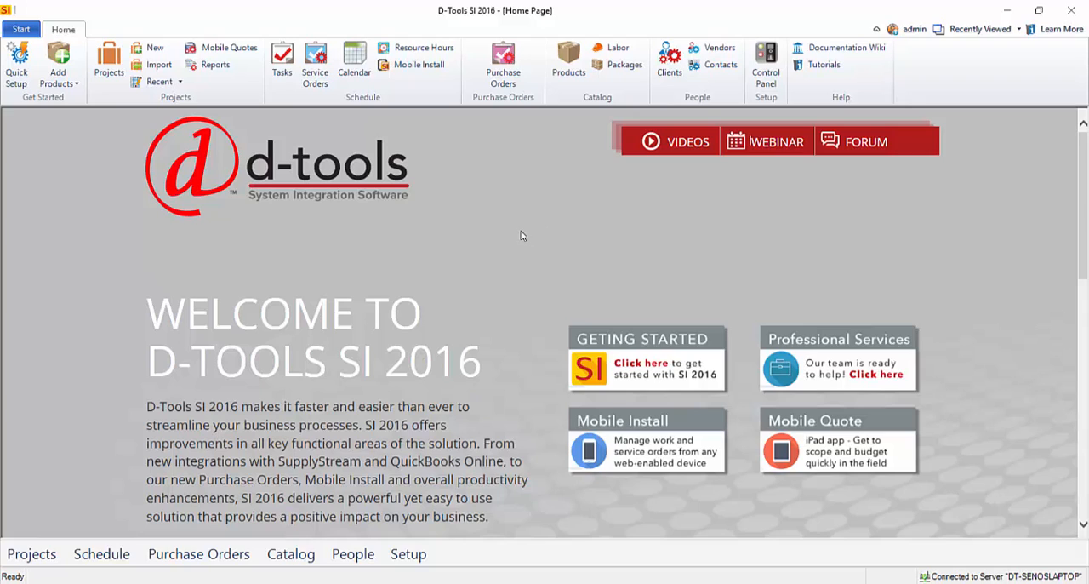
Step: Open the Labor Explorer from the Home ribbon's Catalog group
left_click(20, 29)
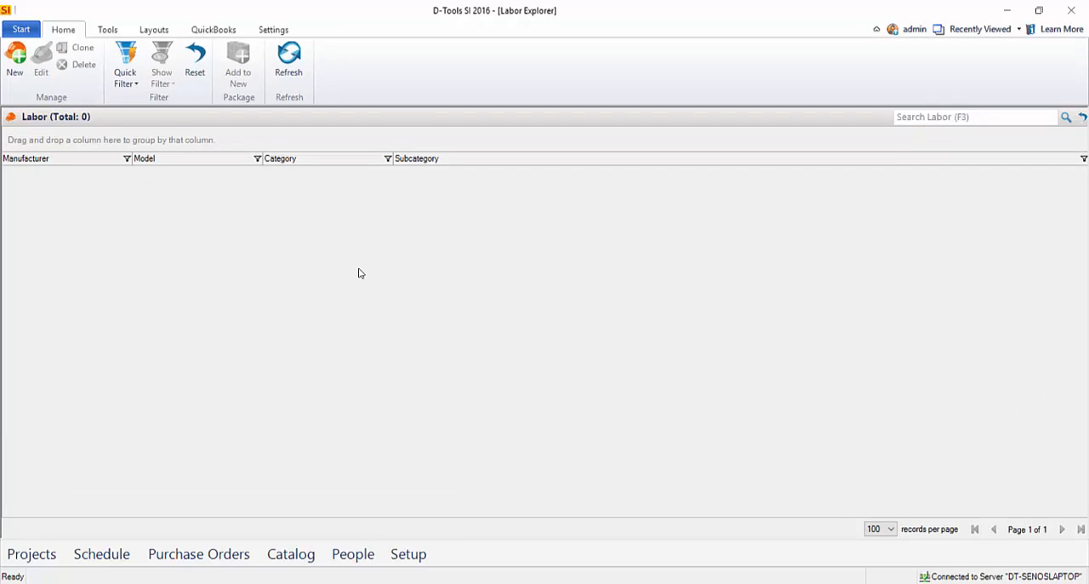
mouse_move(236, 247)
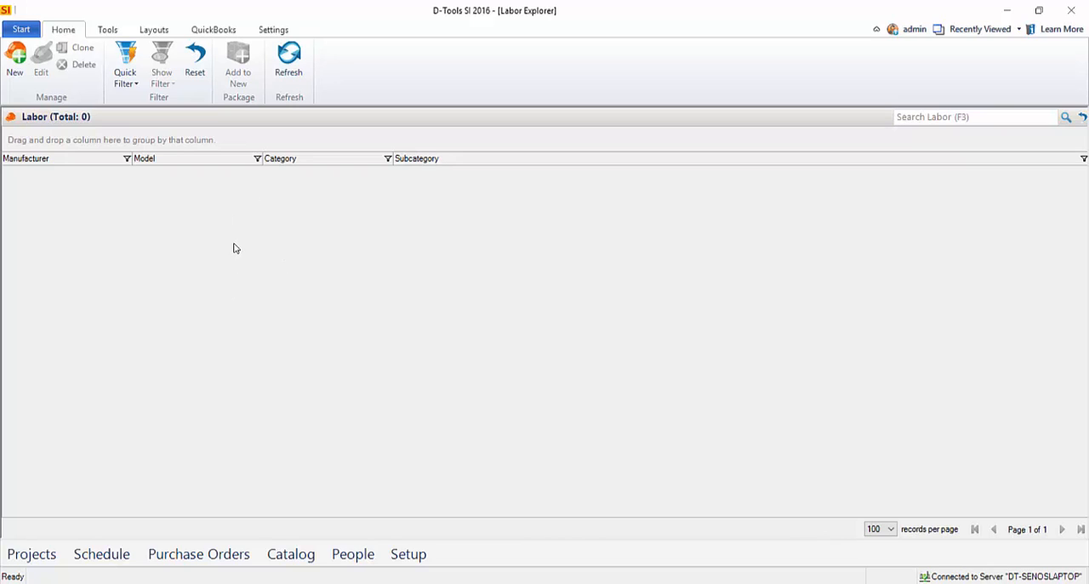
mouse_move(235, 281)
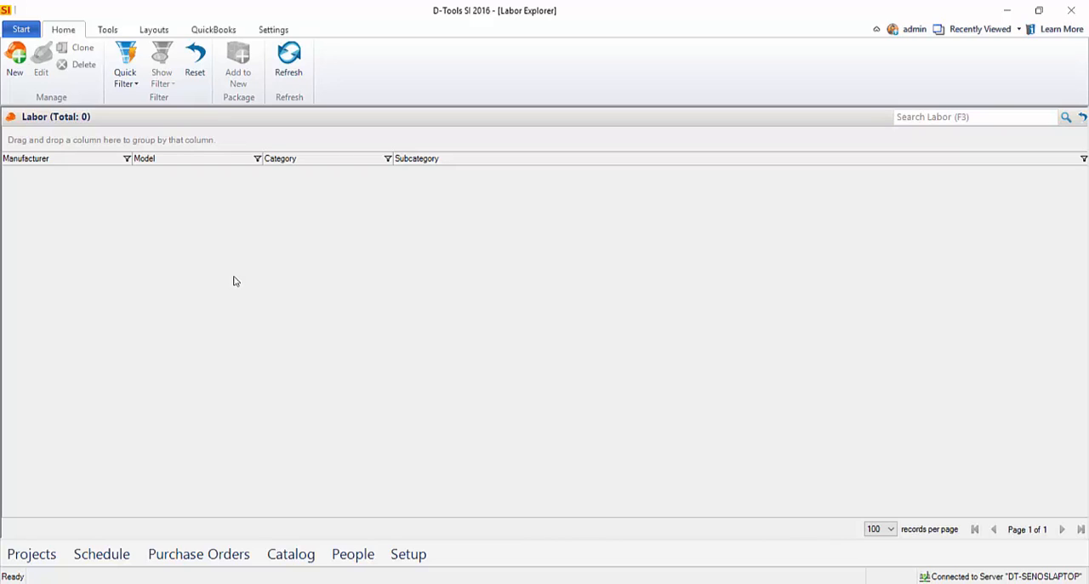
mouse_move(275, 261)
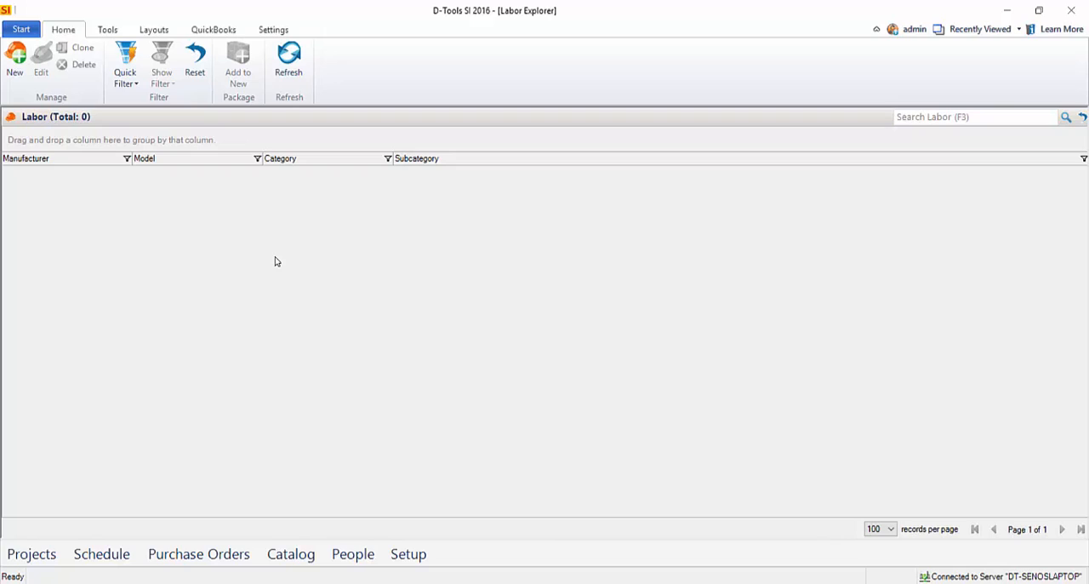
mouse_move(276, 270)
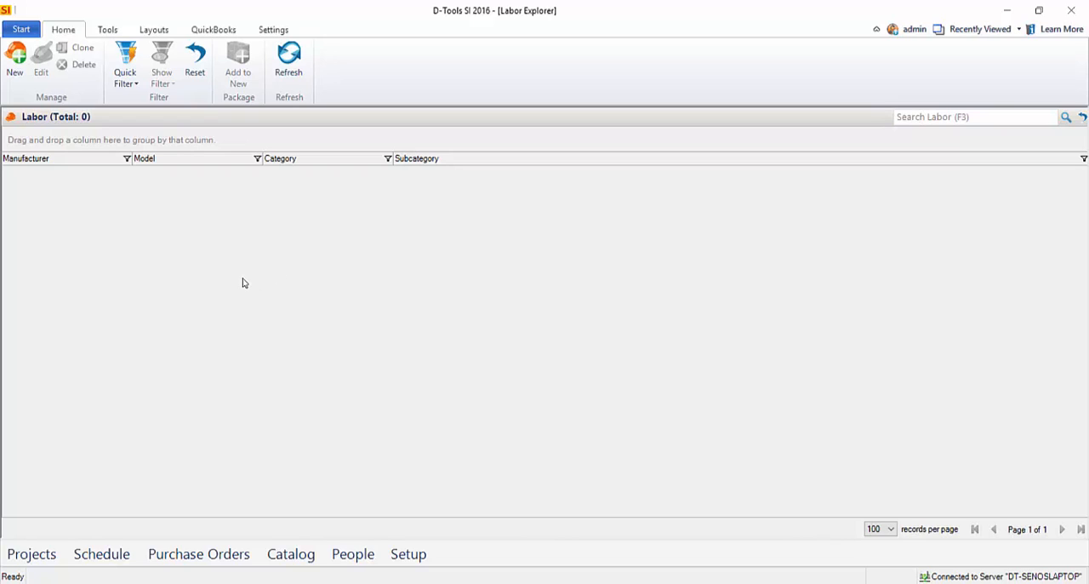
mouse_move(195, 301)
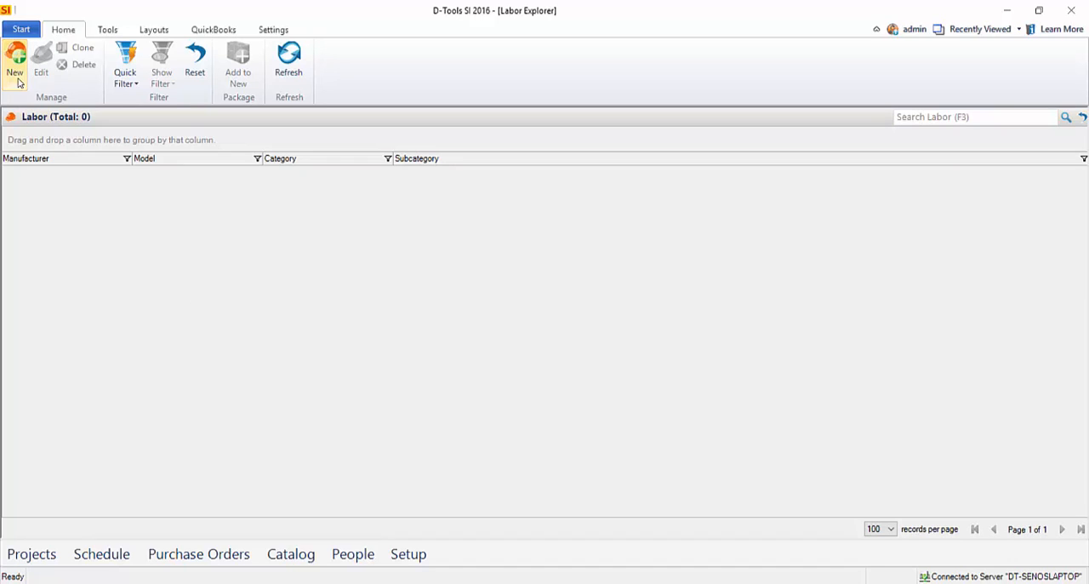
mouse_move(364, 326)
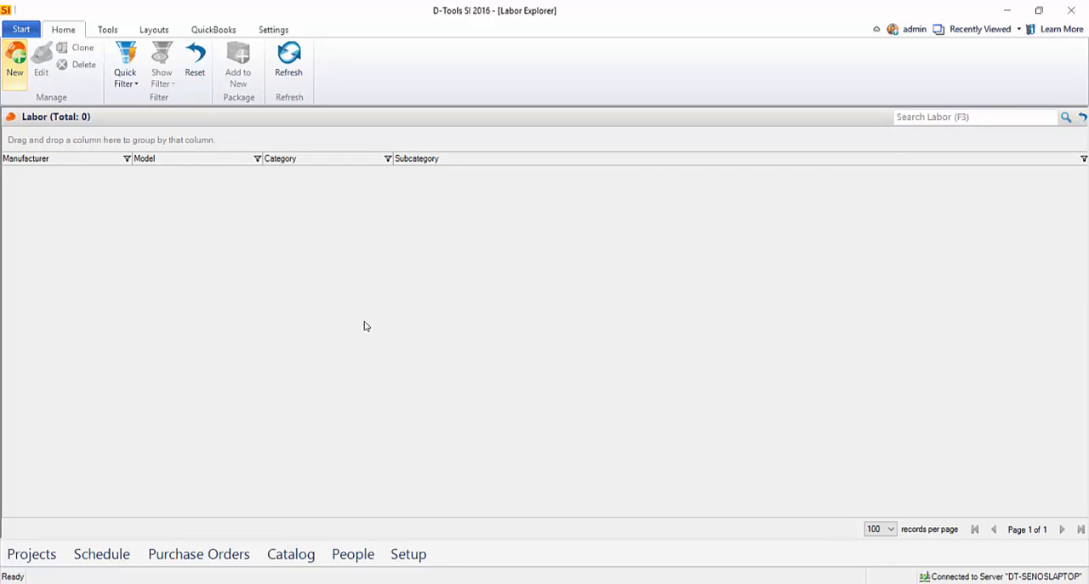
Step: Create a new labor item: manufacturer Global Vision Ltd, model Programming, category LABOR
left_click(14, 64)
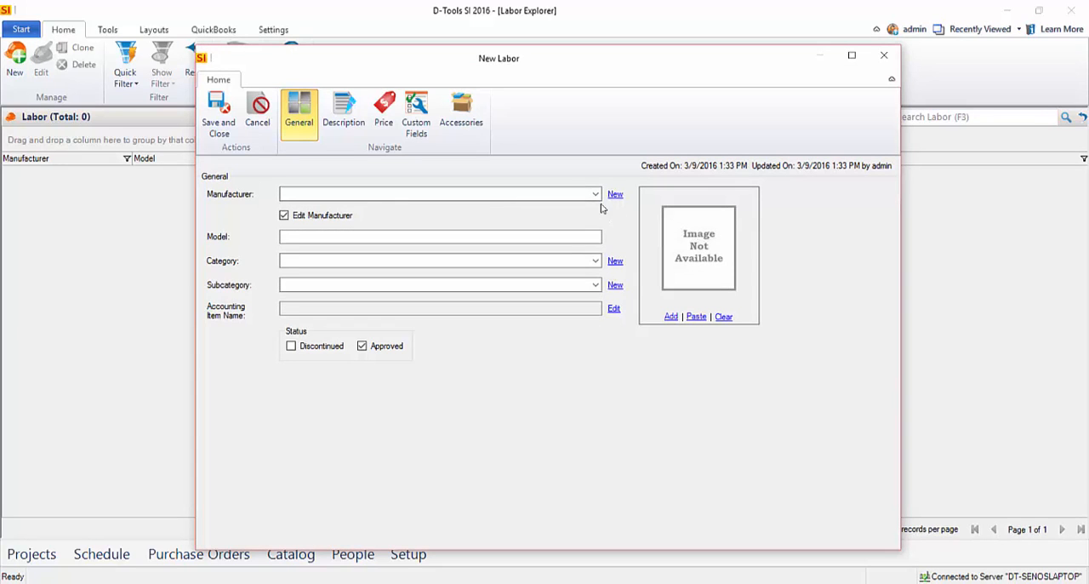
left_click(594, 193)
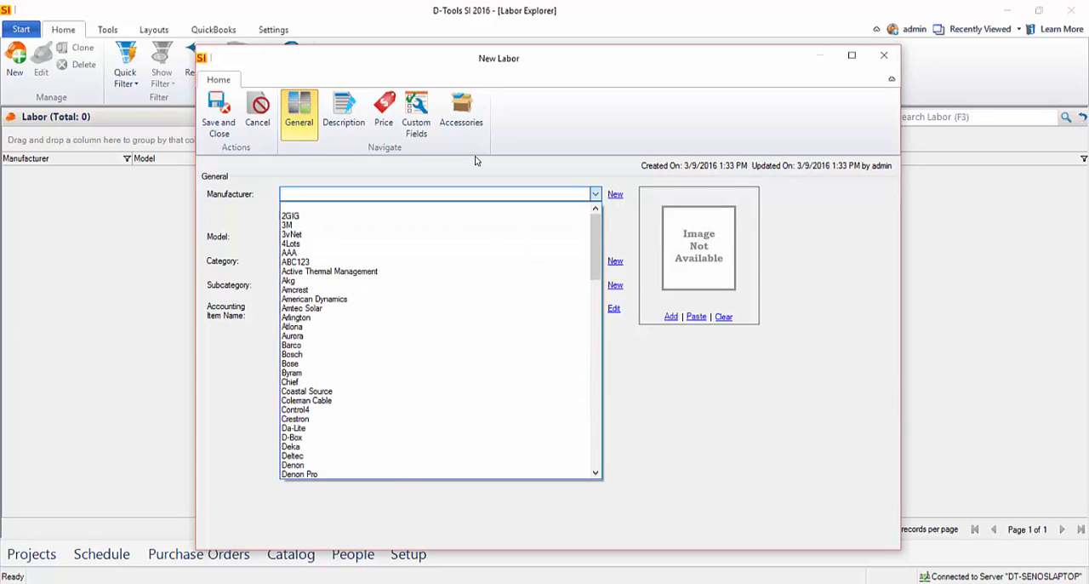
type("gl")
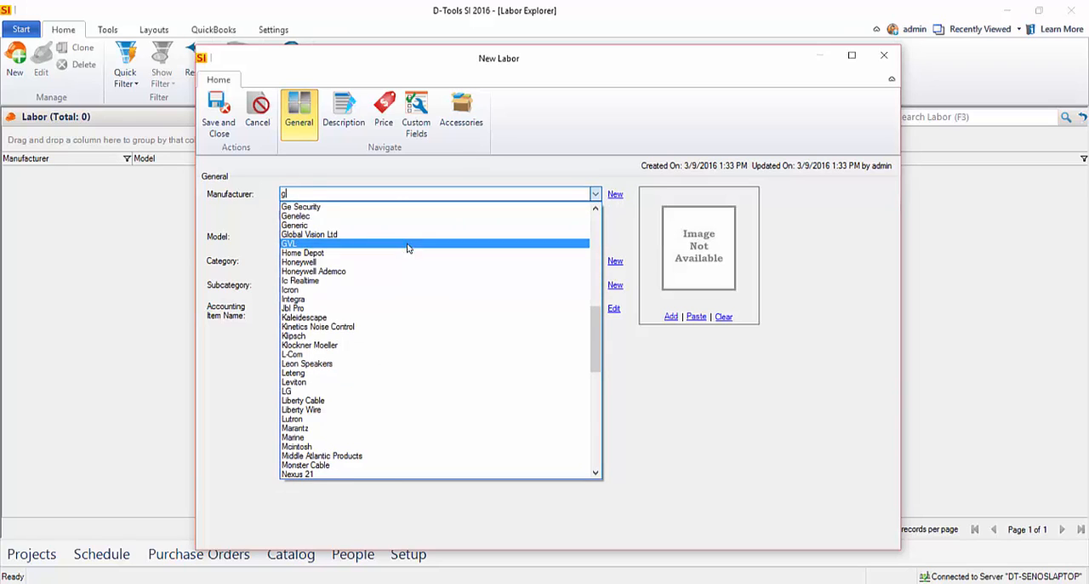
left_click(309, 234)
type("Programming")
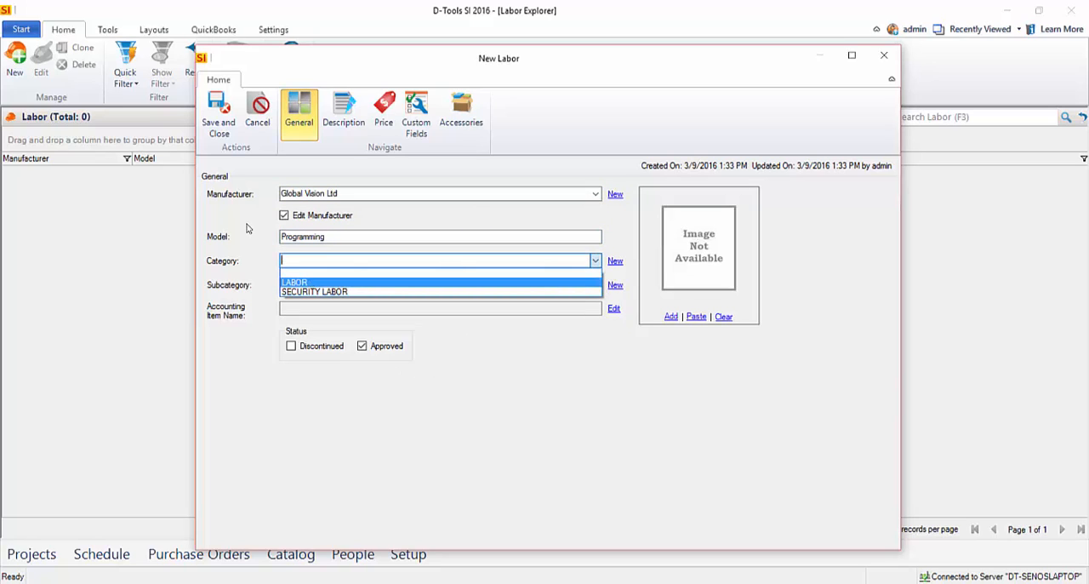
left_click(295, 282)
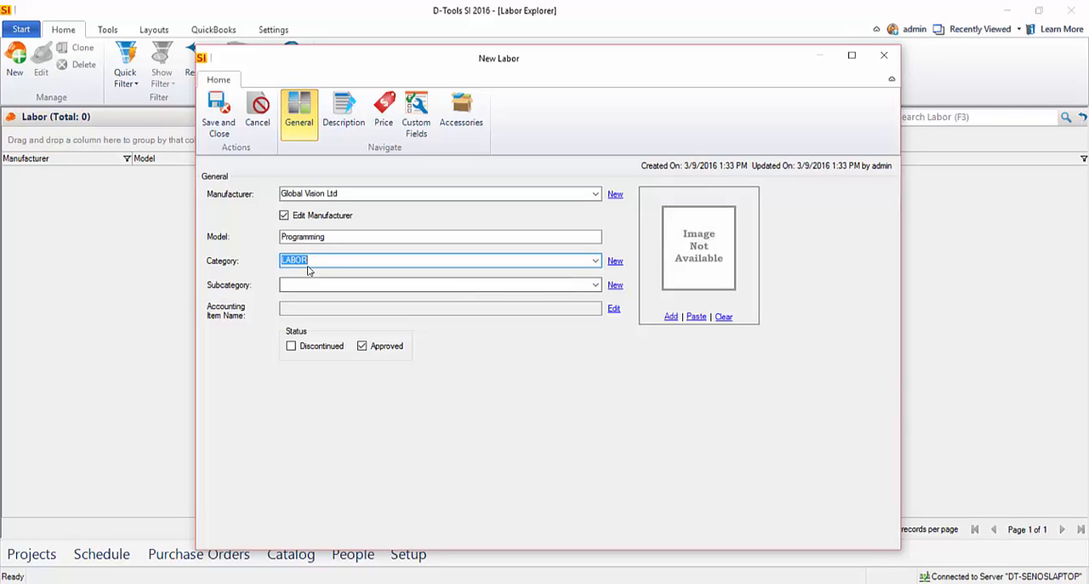
left_click(439, 284)
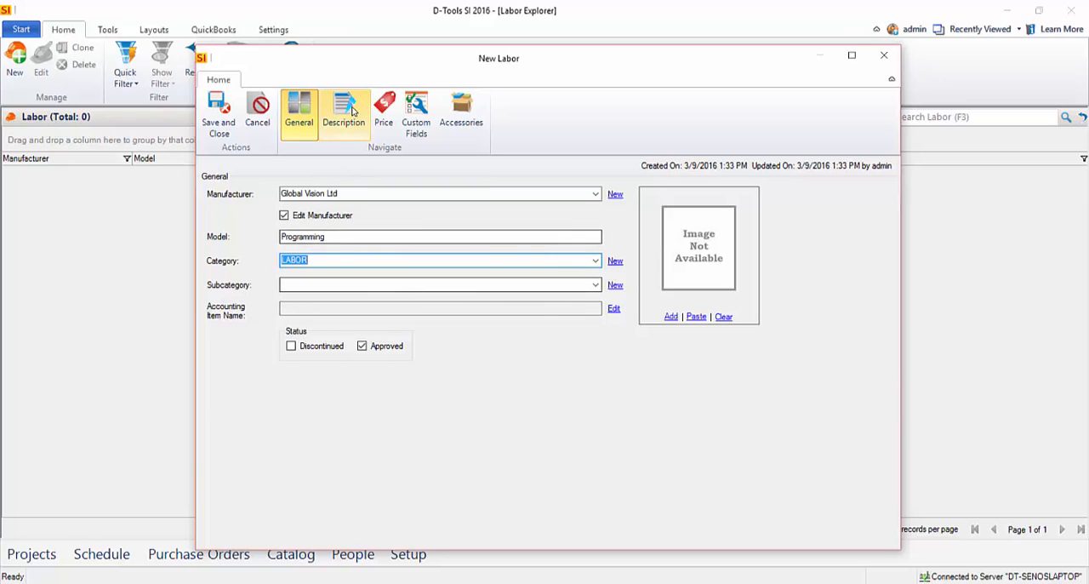
Step: On the Price page, leave the Fixed cost and price option unchecked
left_click(343, 113)
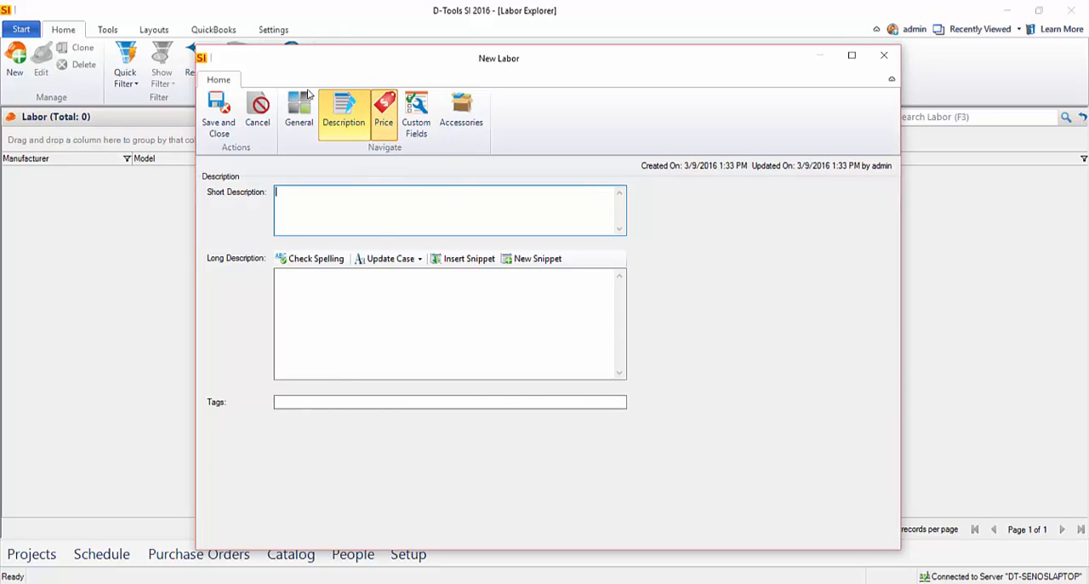
left_click(383, 110)
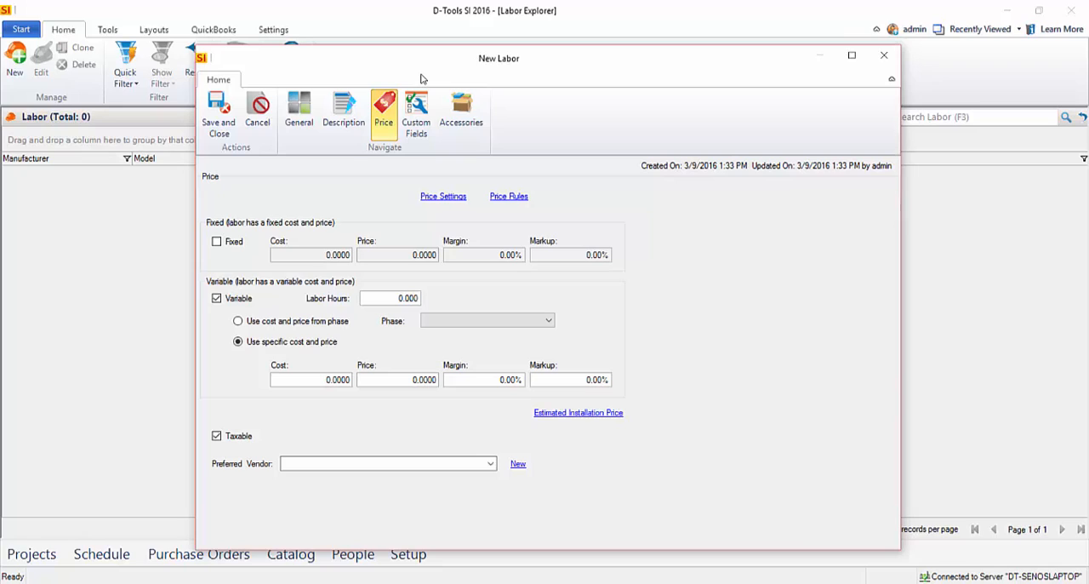
mouse_move(394, 241)
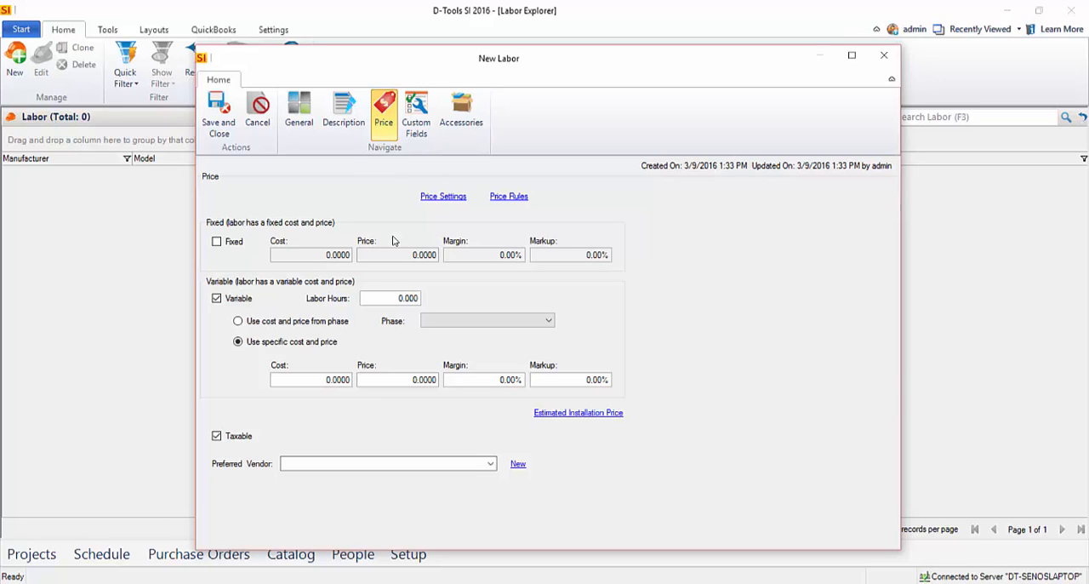
left_click(216, 298)
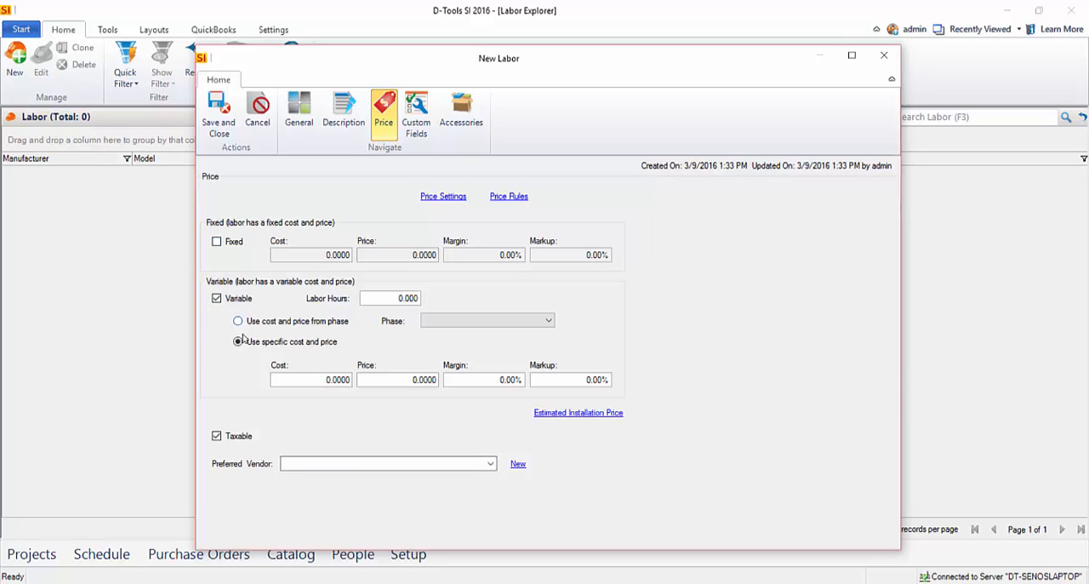
left_click(217, 241)
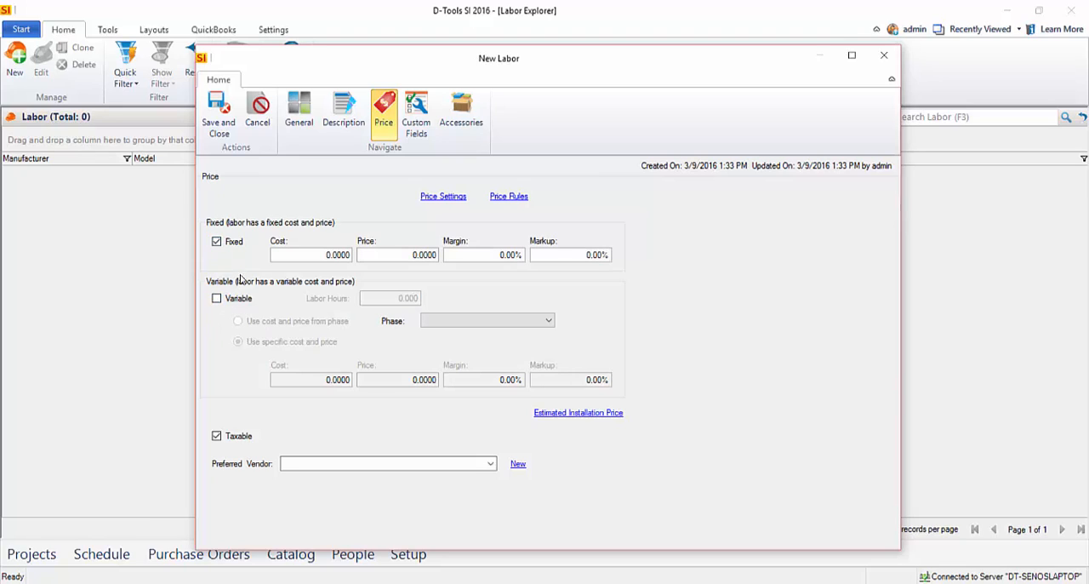
mouse_move(359, 270)
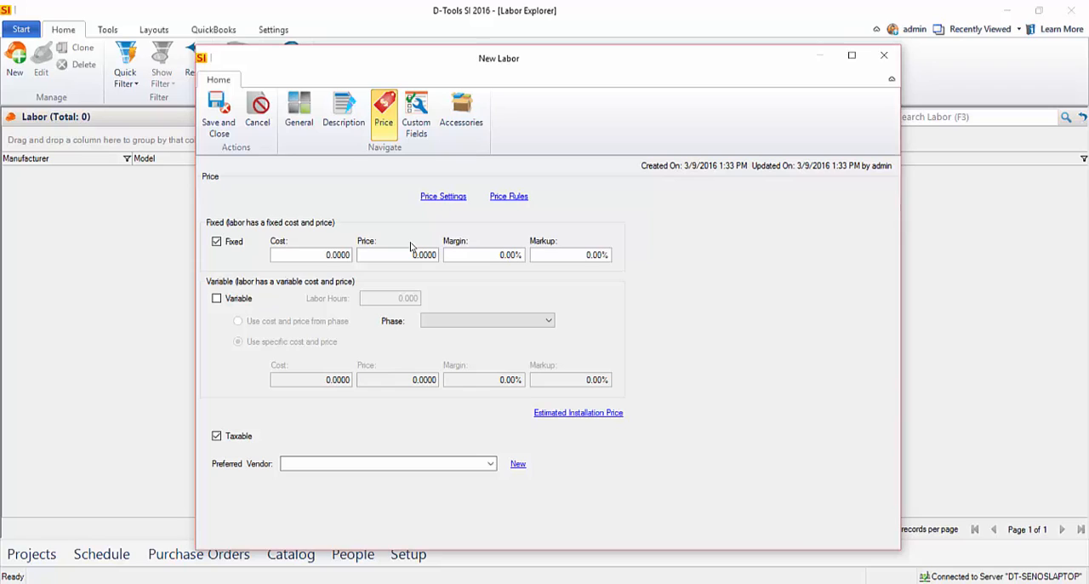
mouse_move(312, 246)
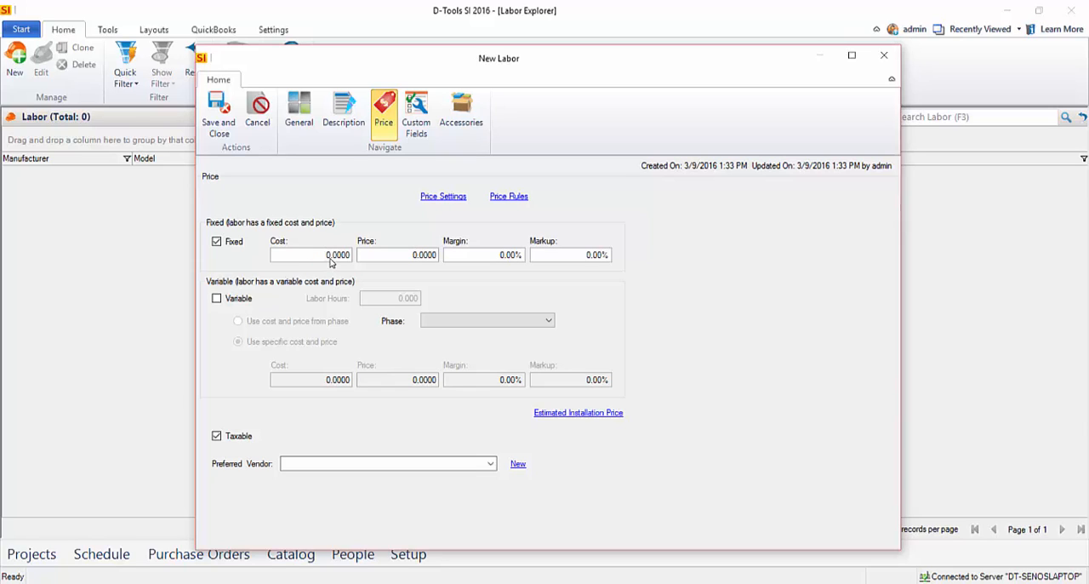
mouse_move(392, 257)
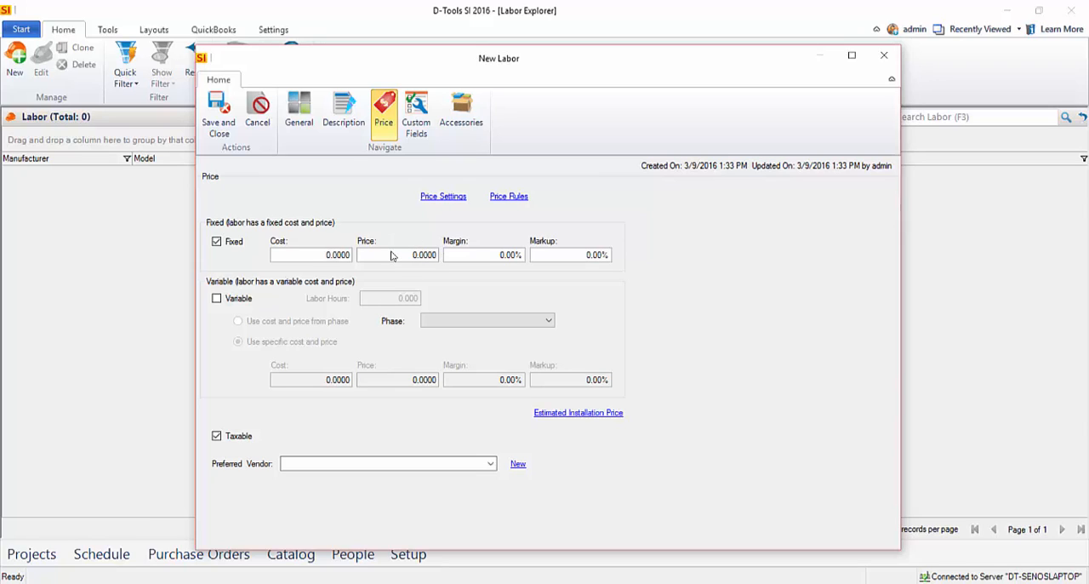
mouse_move(294, 257)
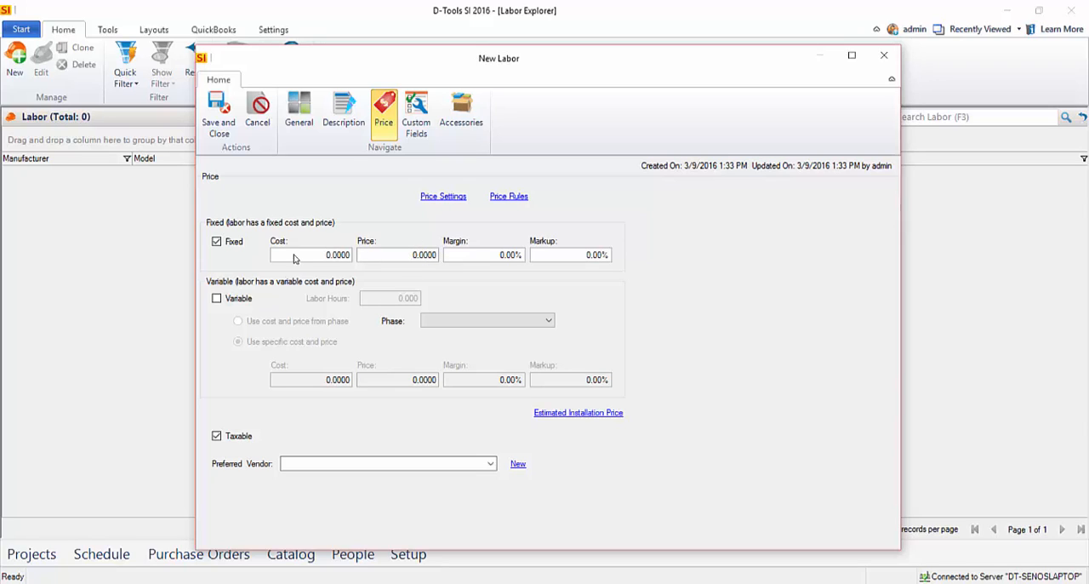
left_click(216, 240)
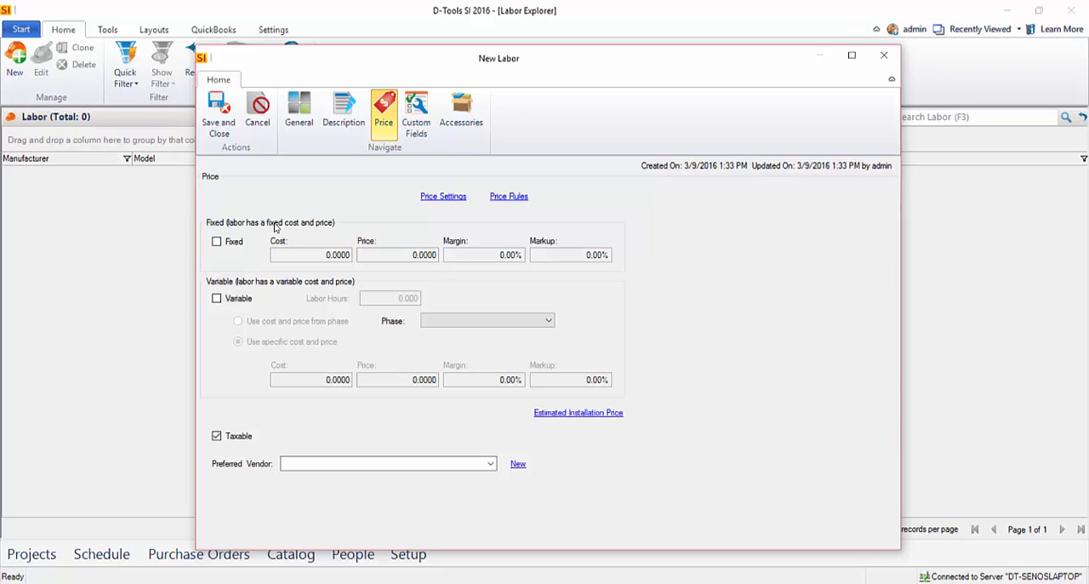
Step: Set Variable pricing from the Programming phase and enter 1 labor hour
left_click(217, 298)
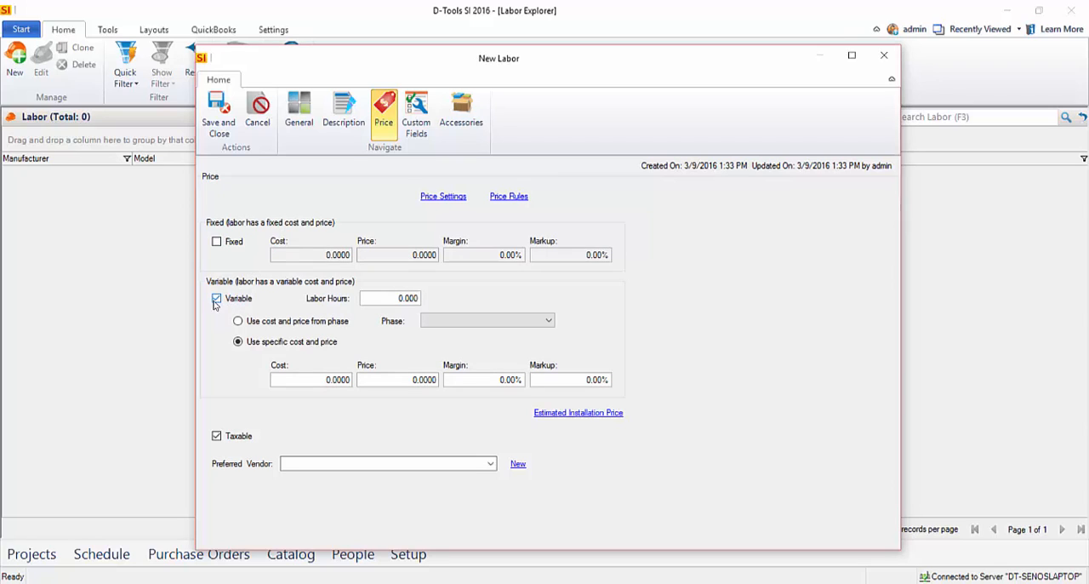
left_click(238, 342)
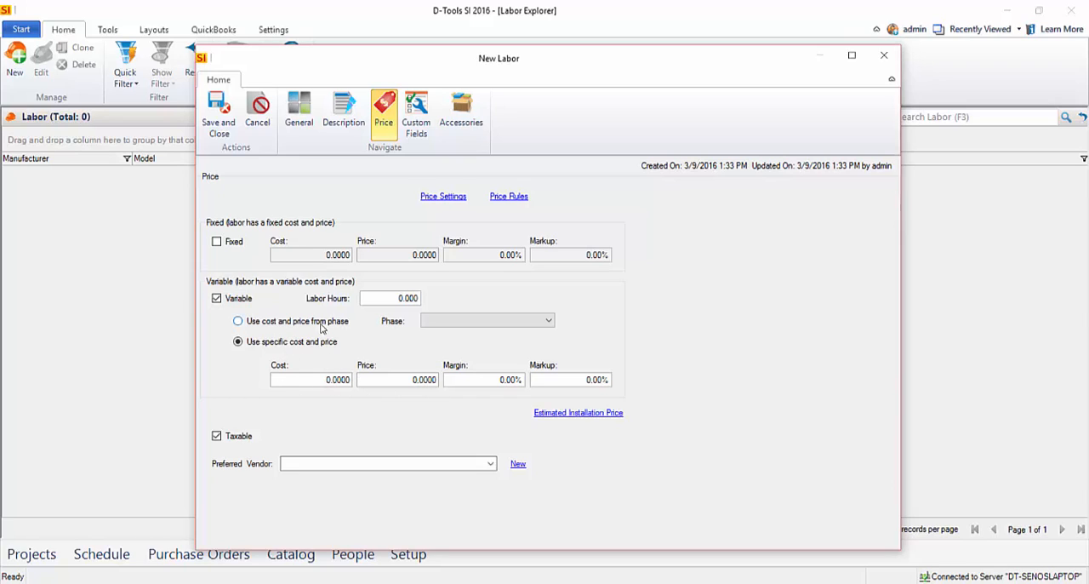
mouse_move(266, 326)
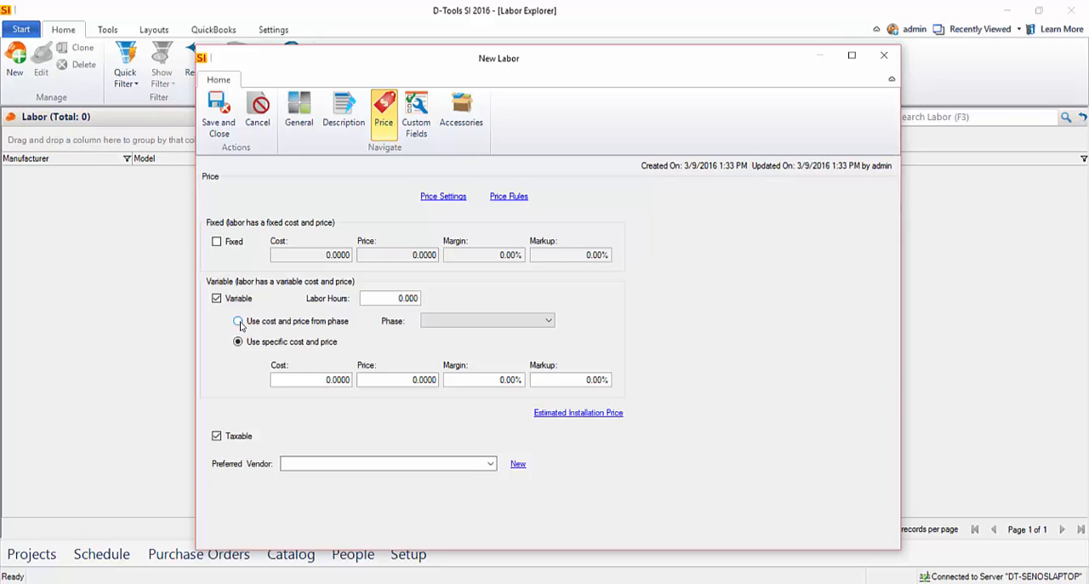
left_click(238, 321)
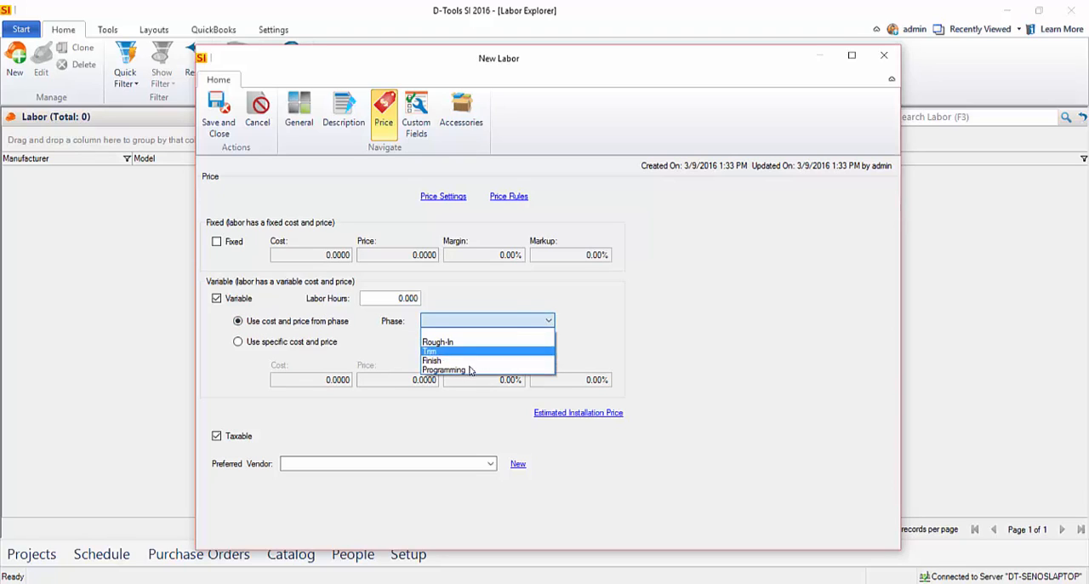
left_click(443, 369)
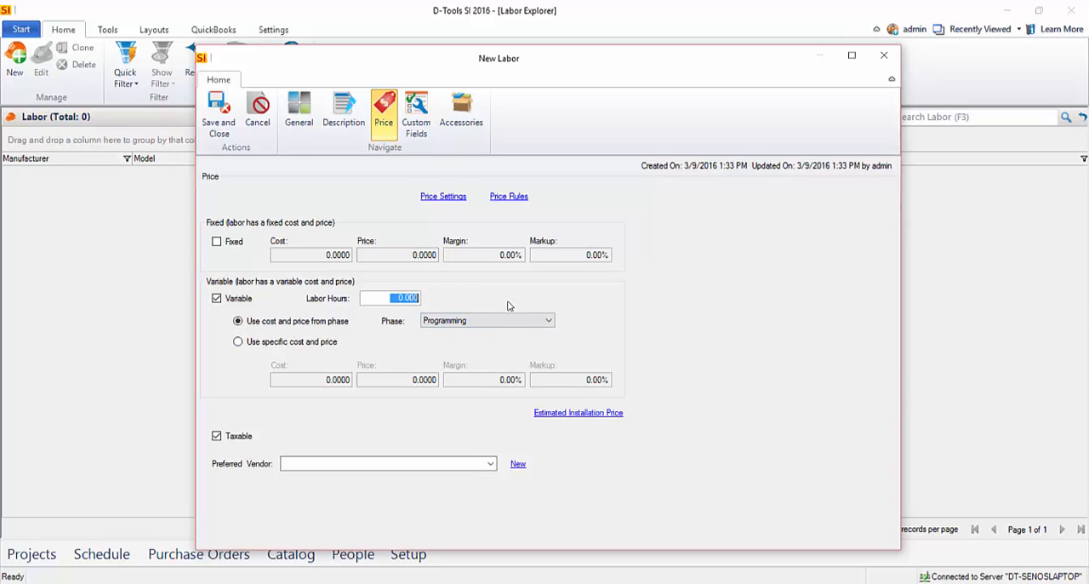
type("1.")
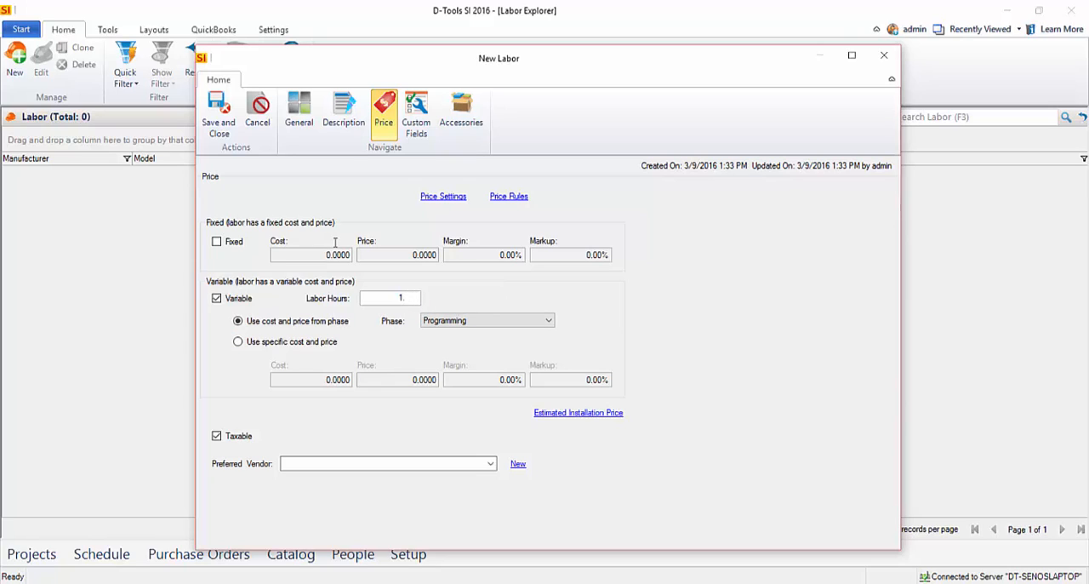
left_click(389, 297)
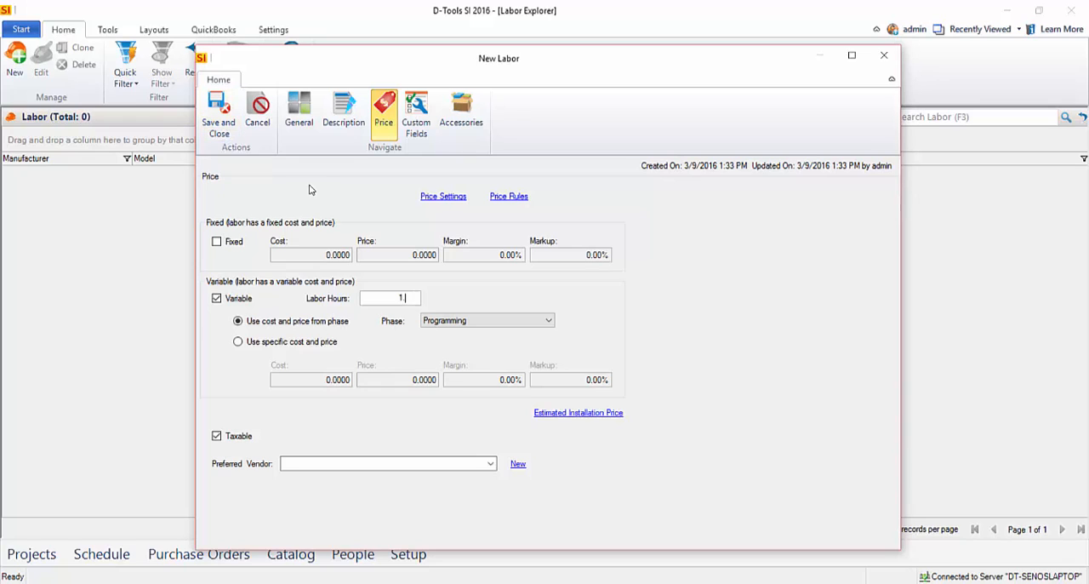
Step: Review the Description and General pages, then save the Global Vision Ltd Programming item
left_click(343, 111)
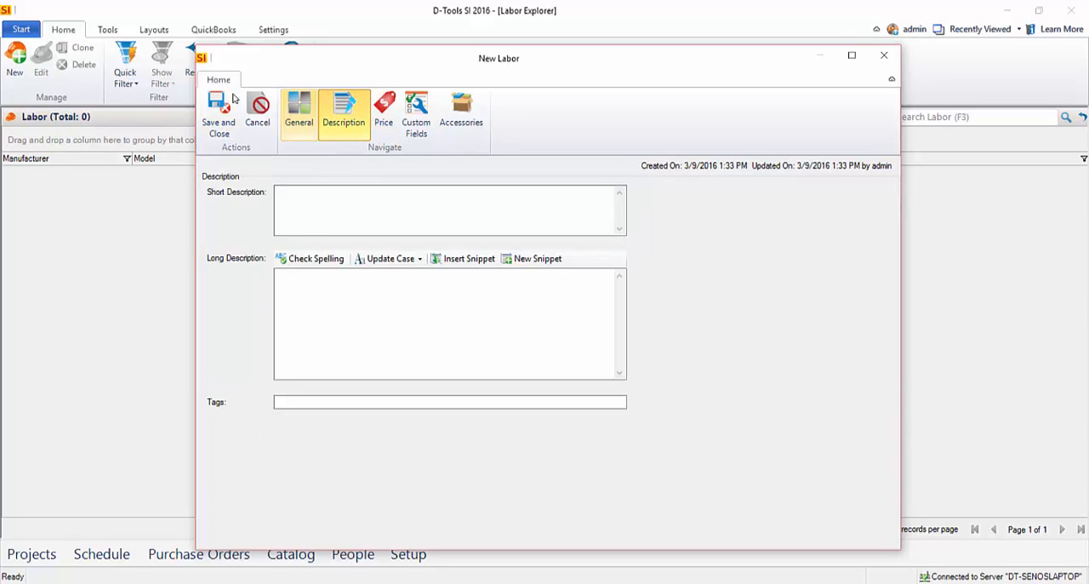
left_click(299, 113)
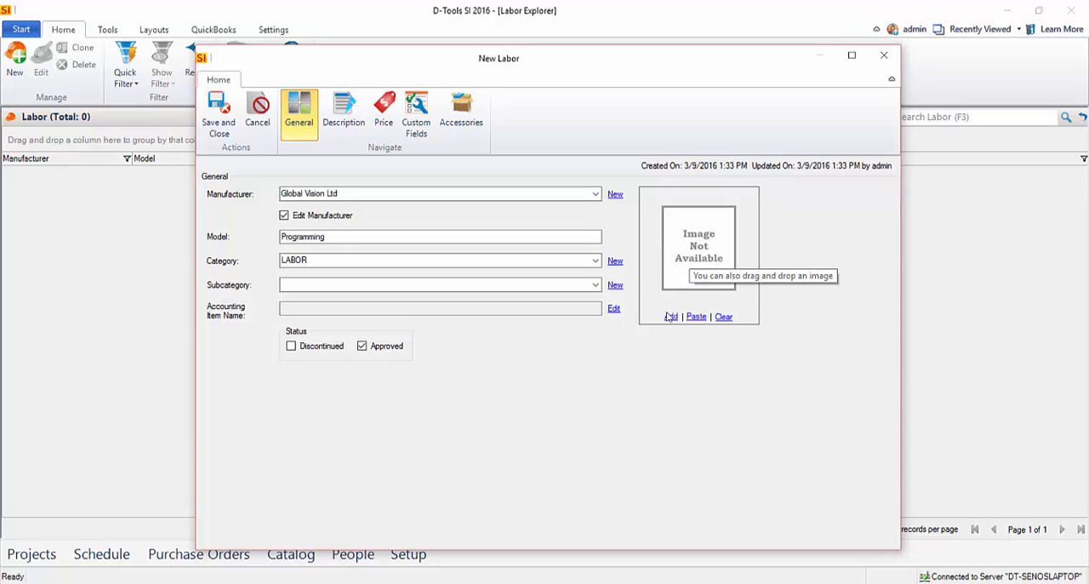
left_click(218, 115)
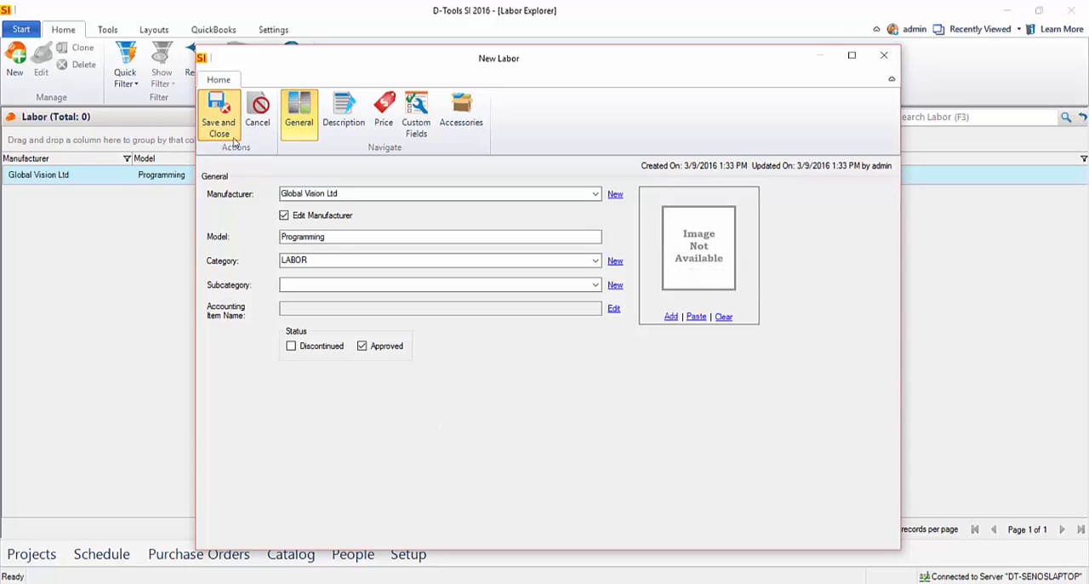
Step: Close the New Labor window, returning to the Labor Explorer showing one item
left_click(218, 115)
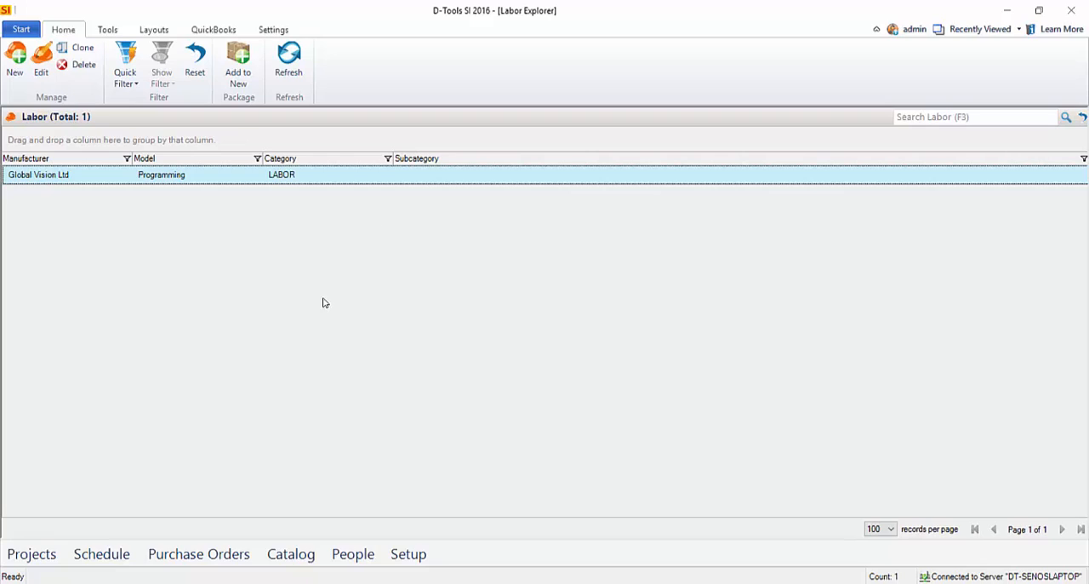
mouse_move(336, 306)
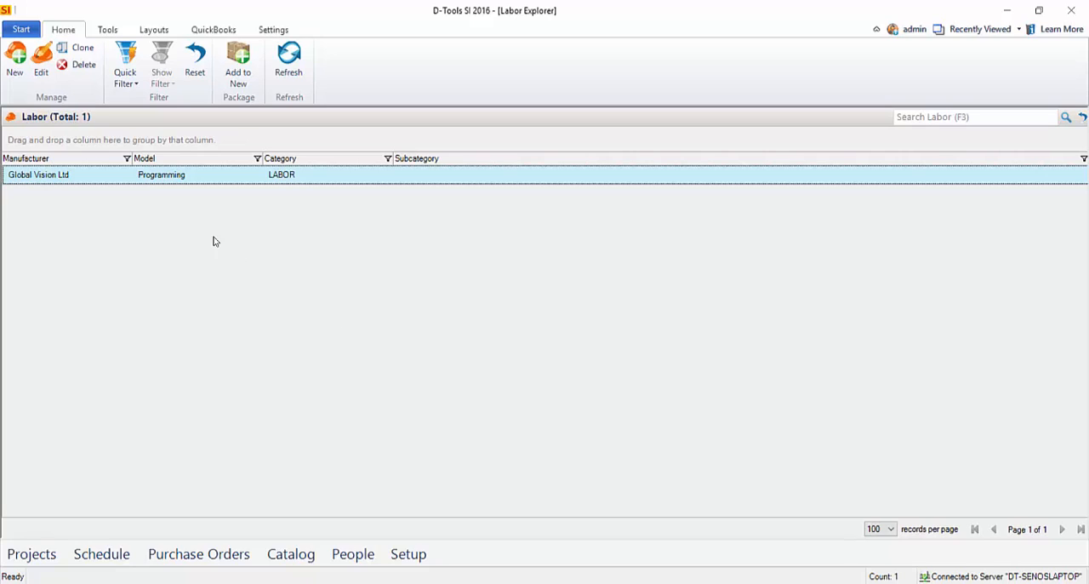
mouse_move(81, 287)
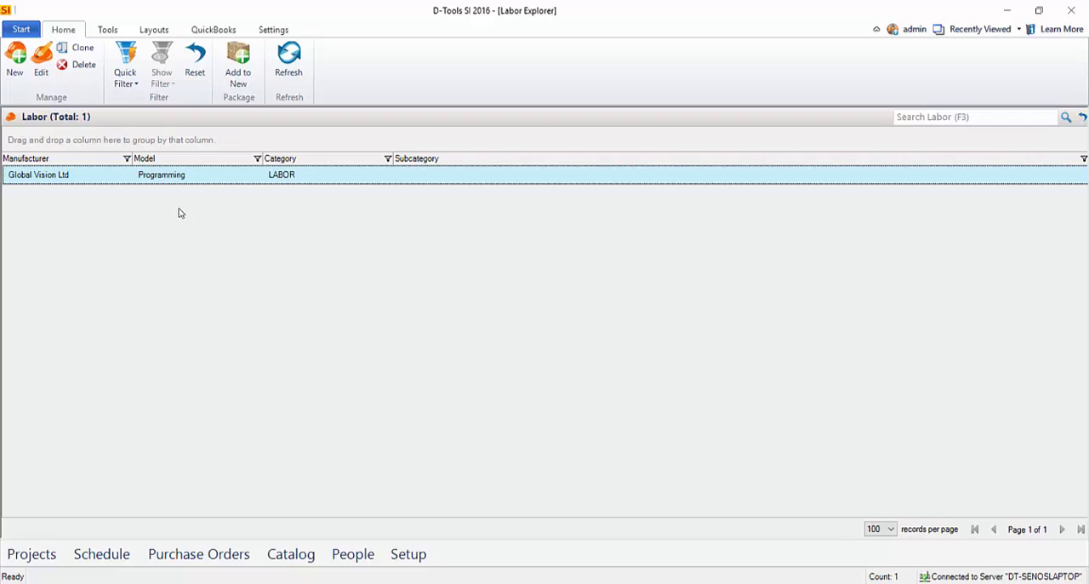
mouse_move(192, 245)
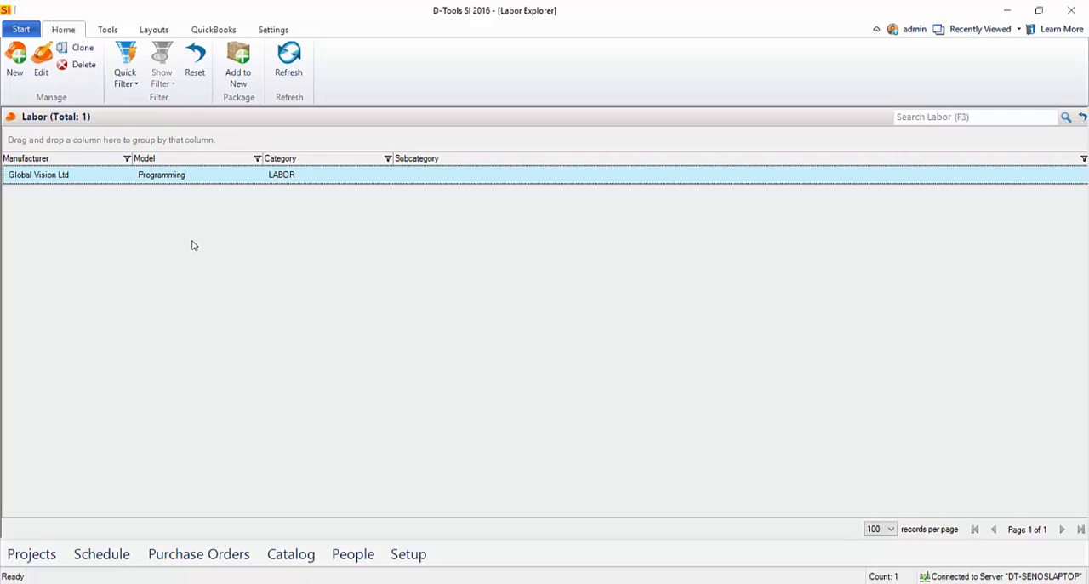
mouse_move(225, 252)
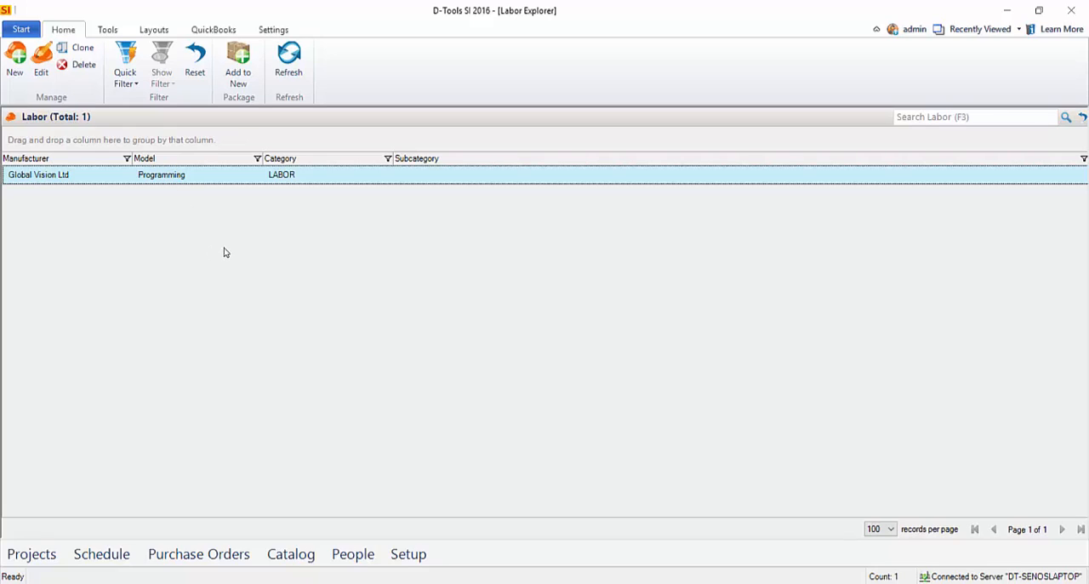
mouse_move(465, 292)
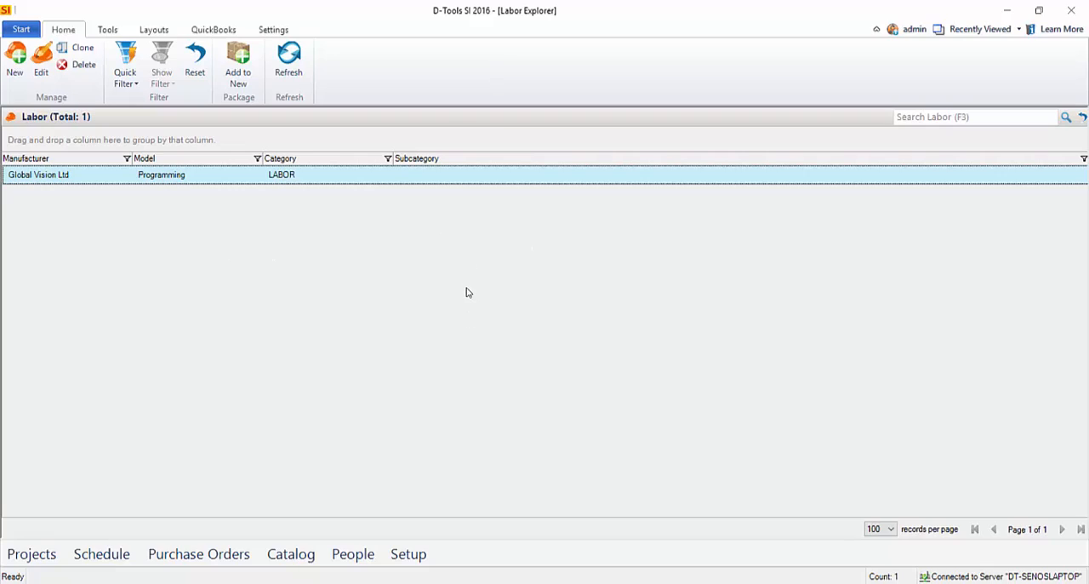